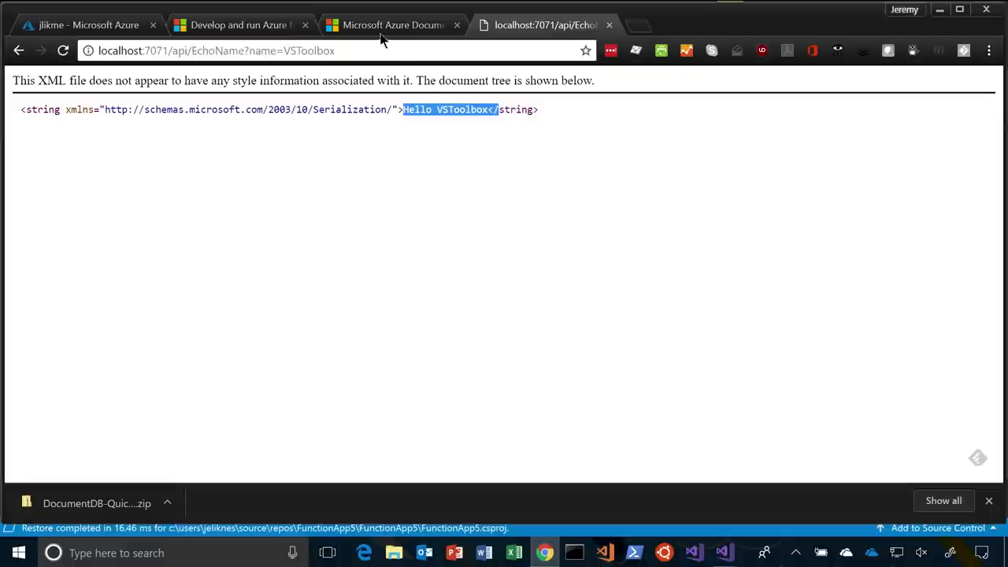
click(215, 50)
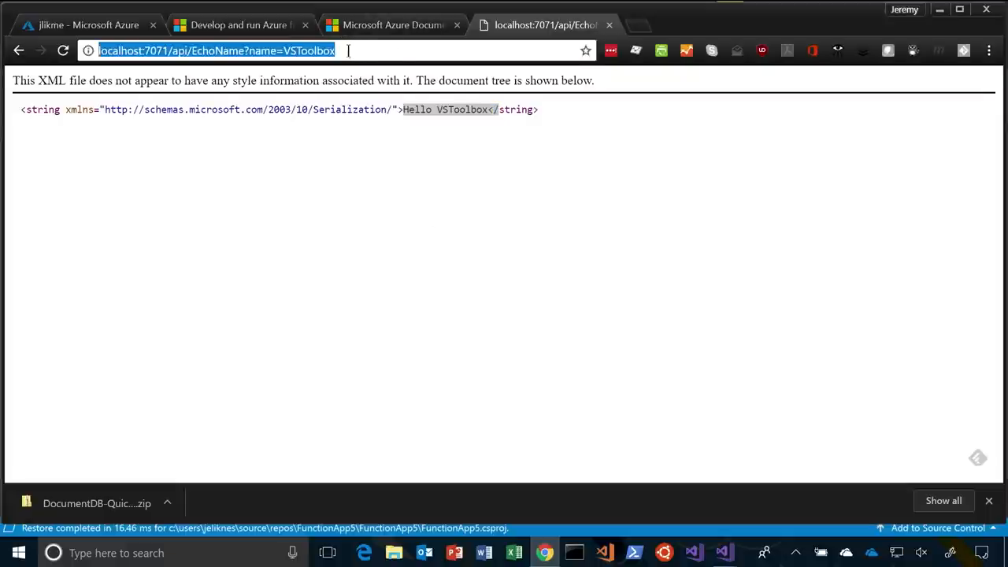
text(http://myvstoolboxapp.azurewebsites.net)
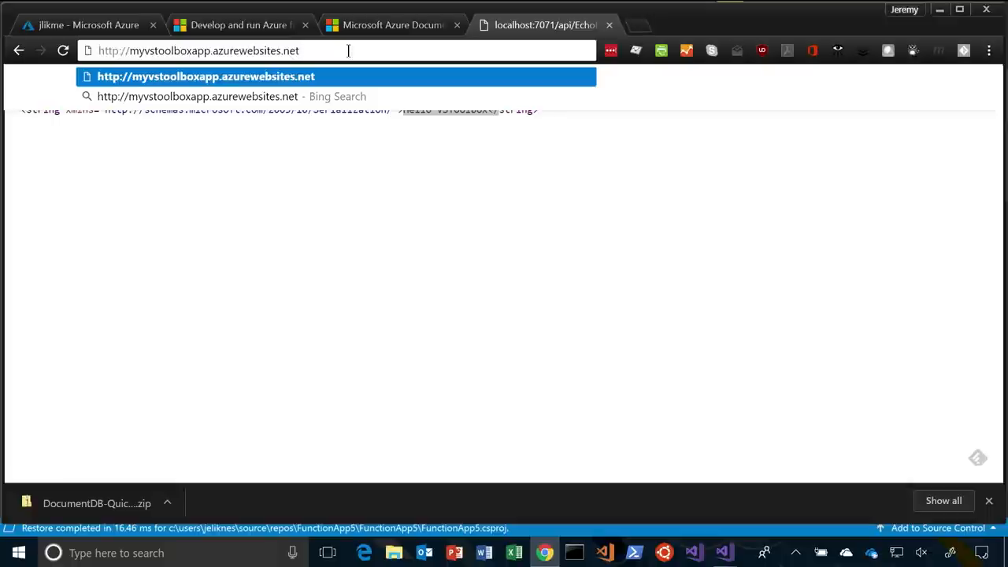
text(/api/)
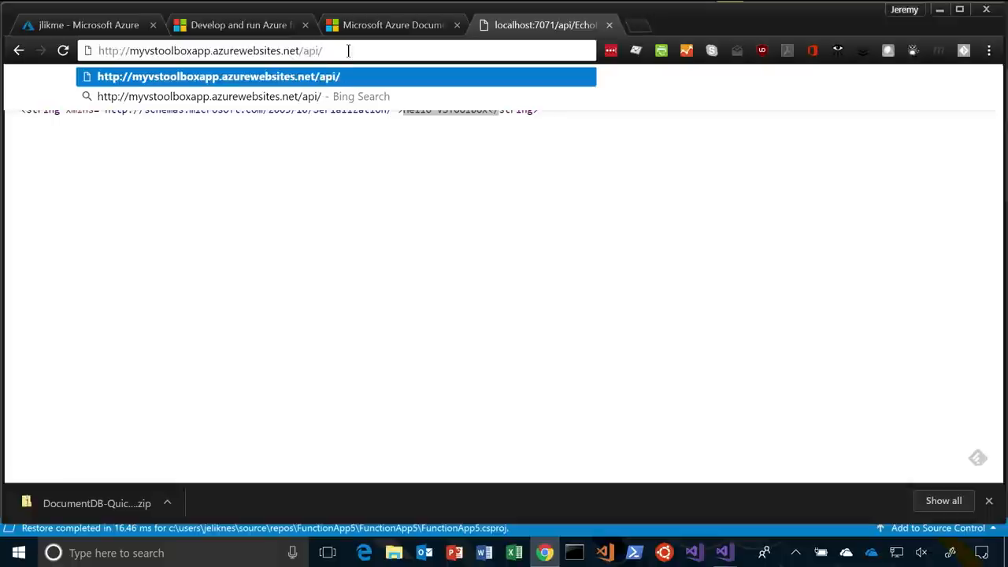
text(EchoName)
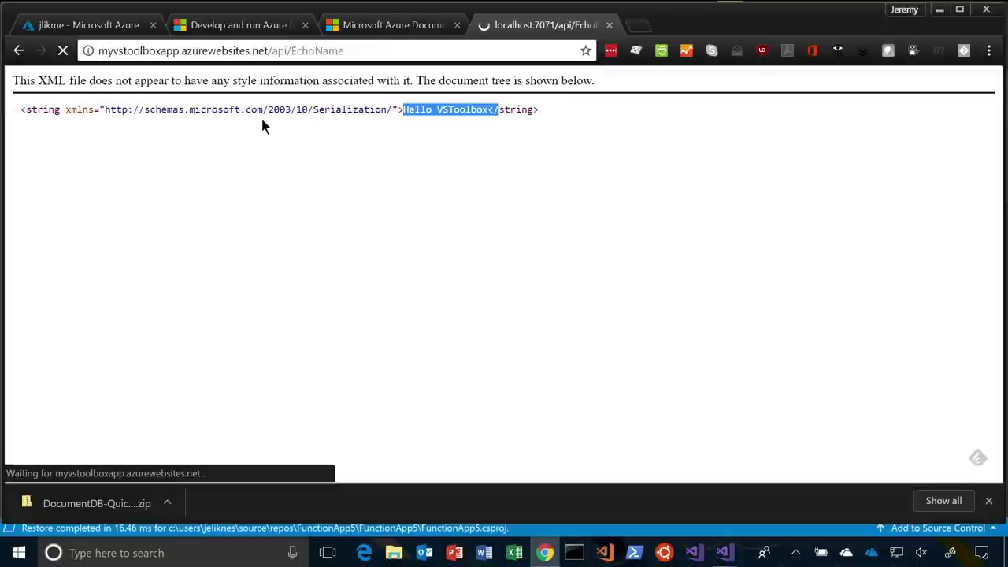
mouse_move(255, 127)
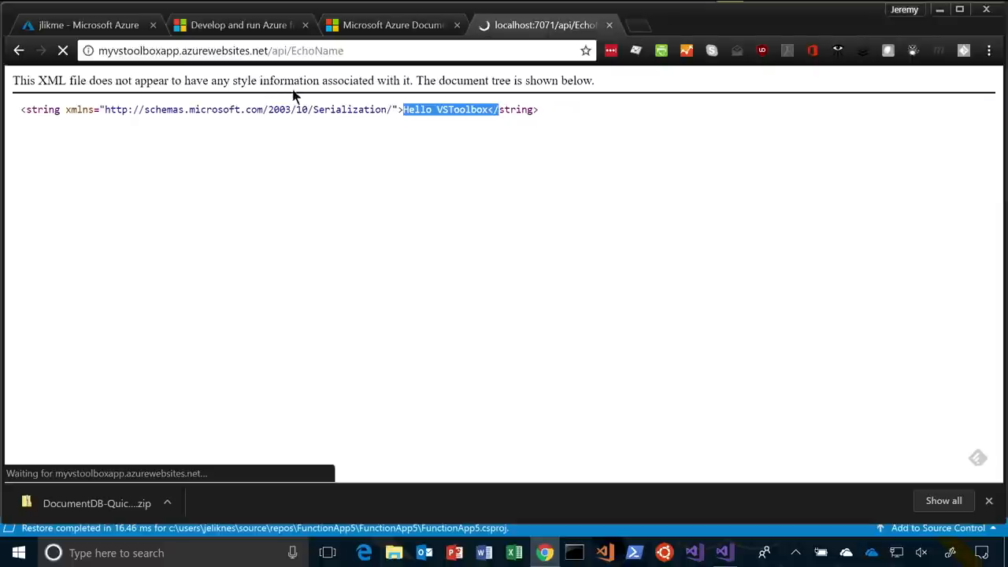
mouse_move(272, 170)
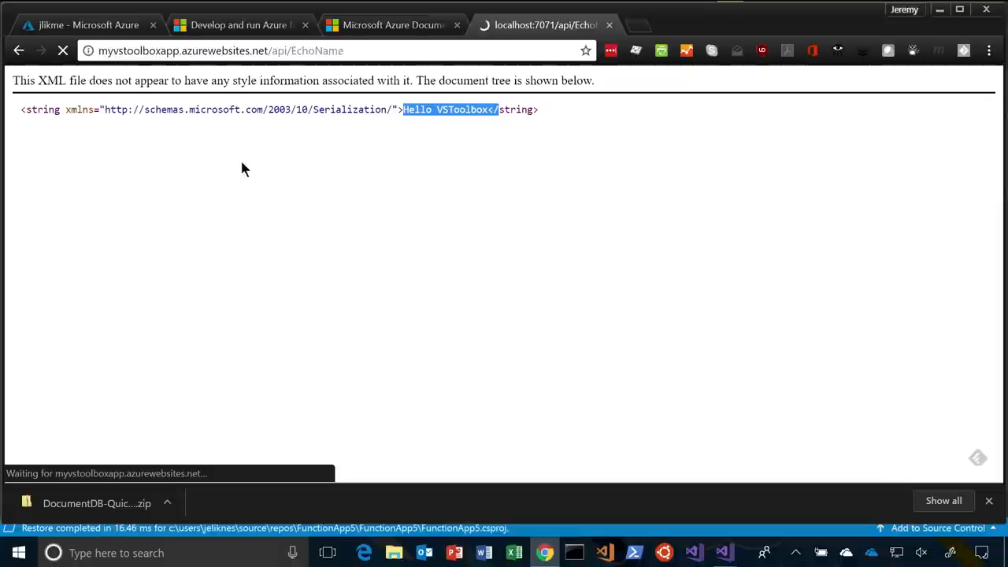
mouse_move(271, 170)
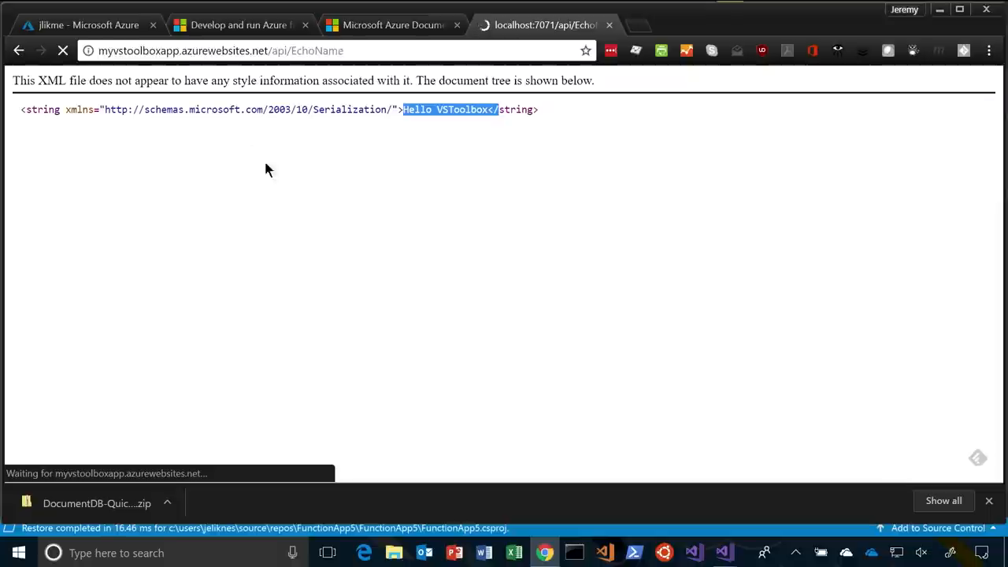
mouse_move(217, 155)
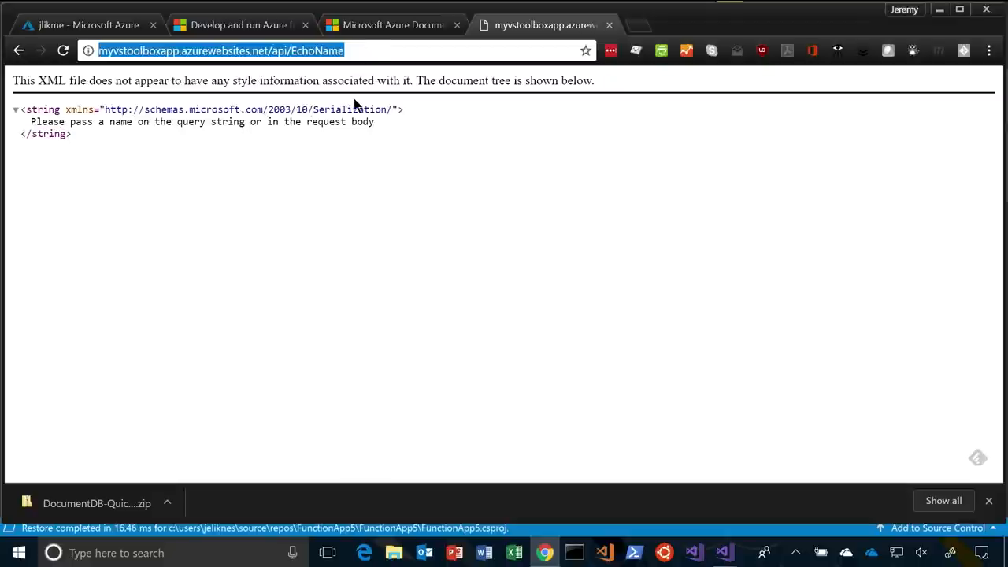
Append the query string ?name=VSTo to the deployed EchoName address.
text(?)
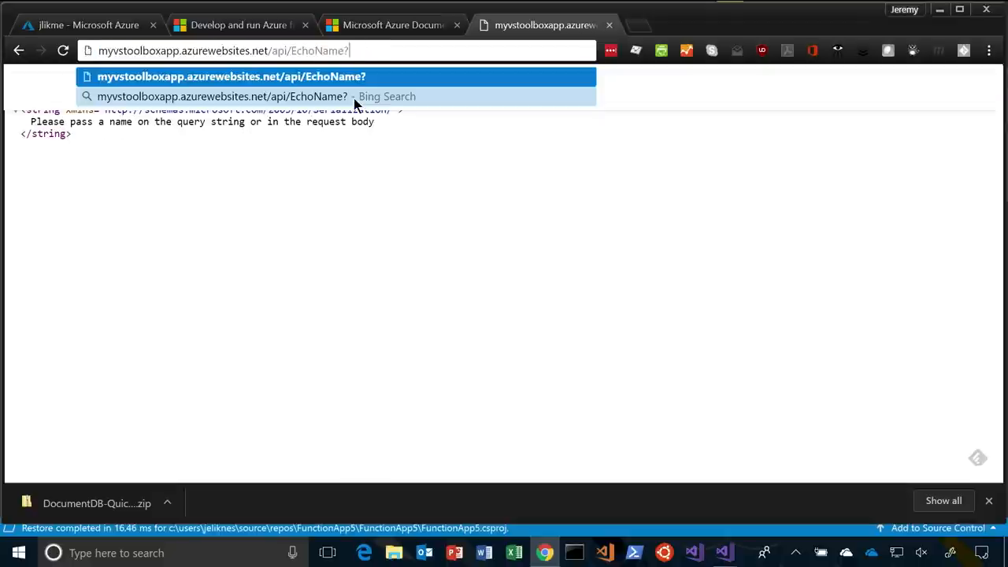
text(name=VSTo)
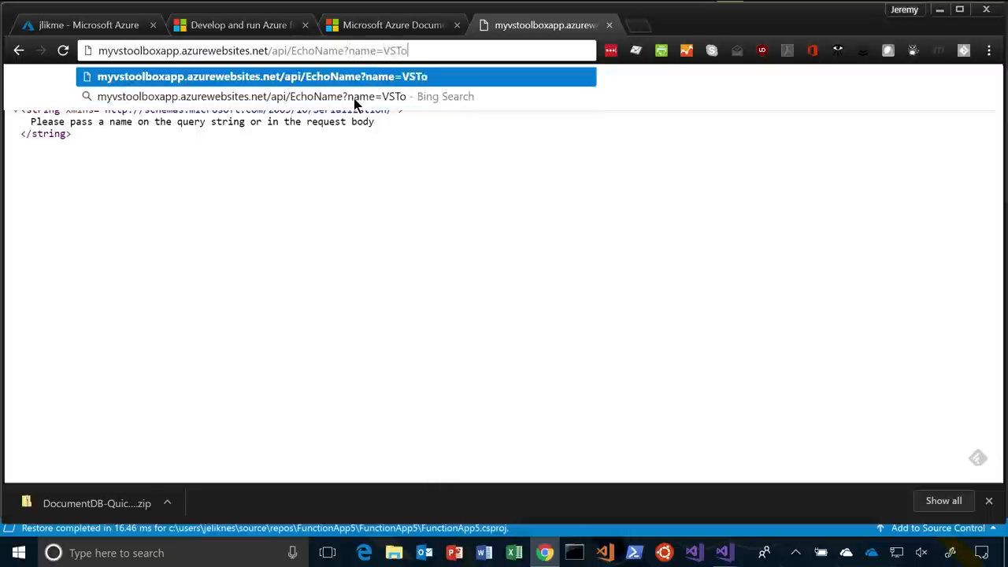